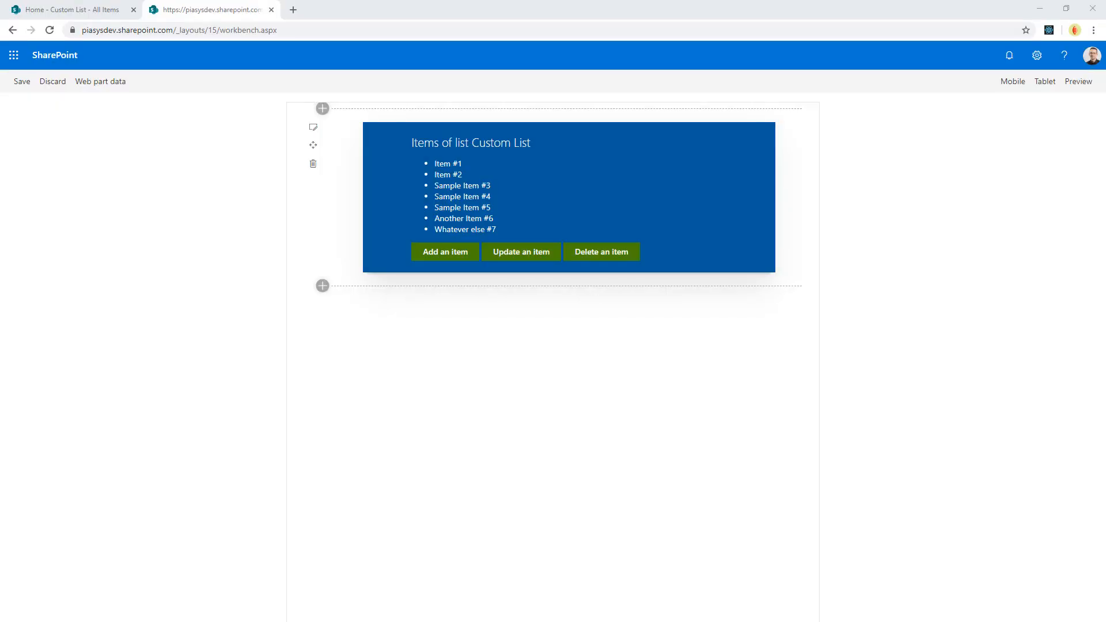
mouse_move(616, 449)
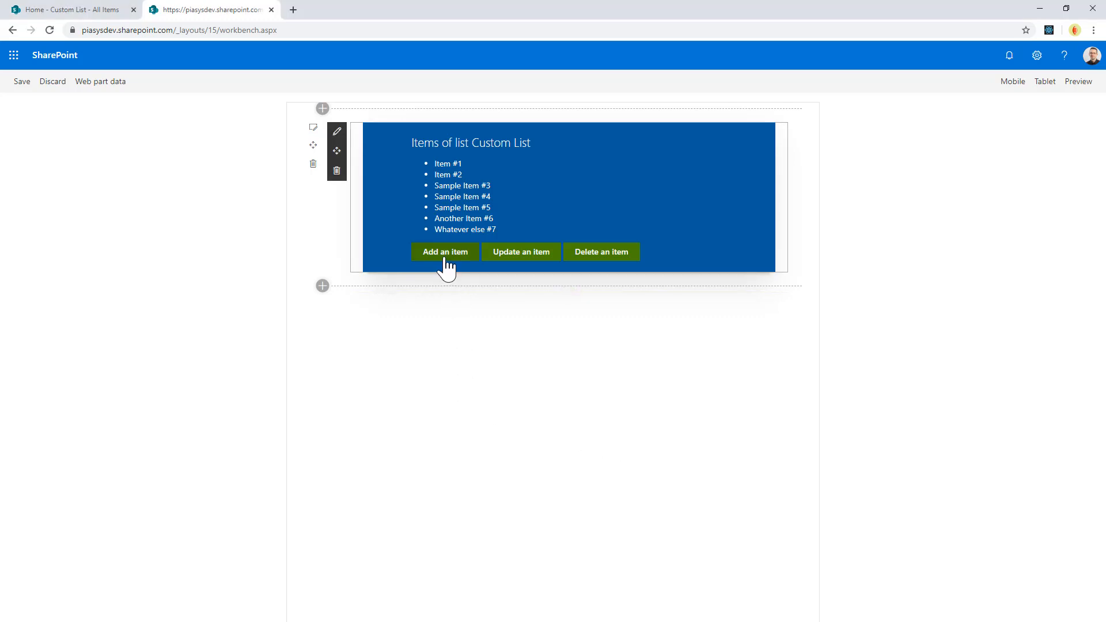
- Add a new Custom List item from the web part, rename it, then delete it
click(445, 251)
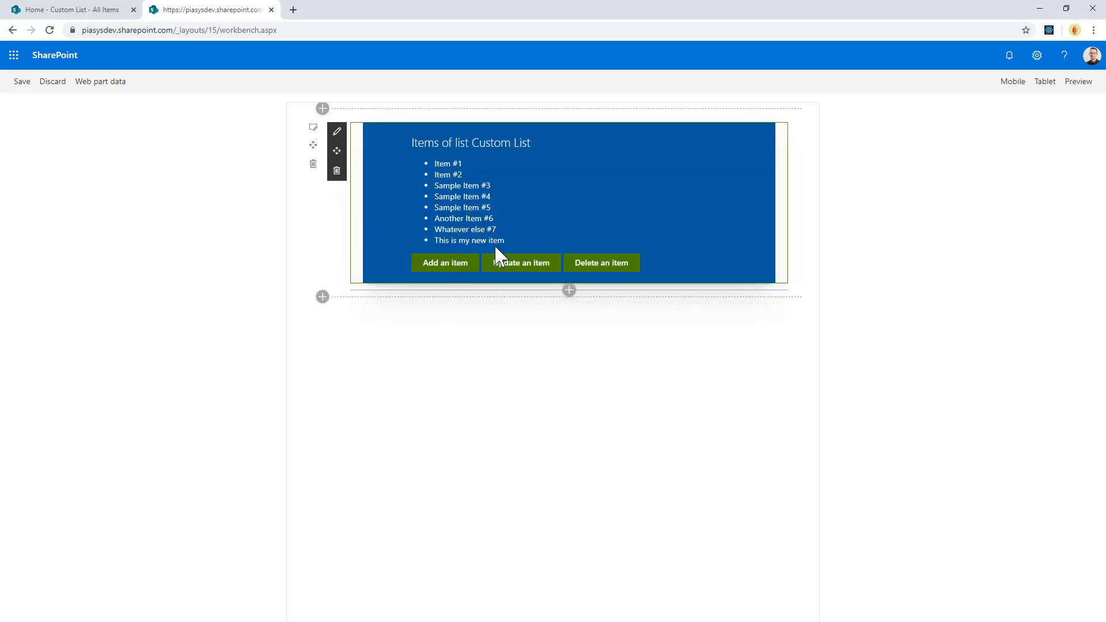
mouse_move(445, 262)
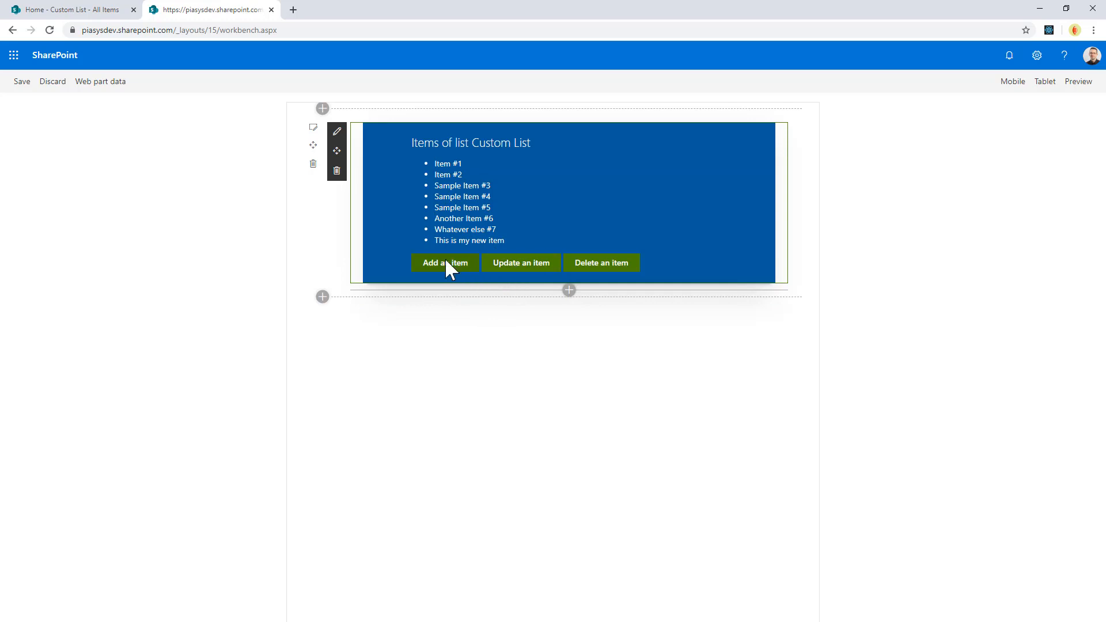
click(520, 263)
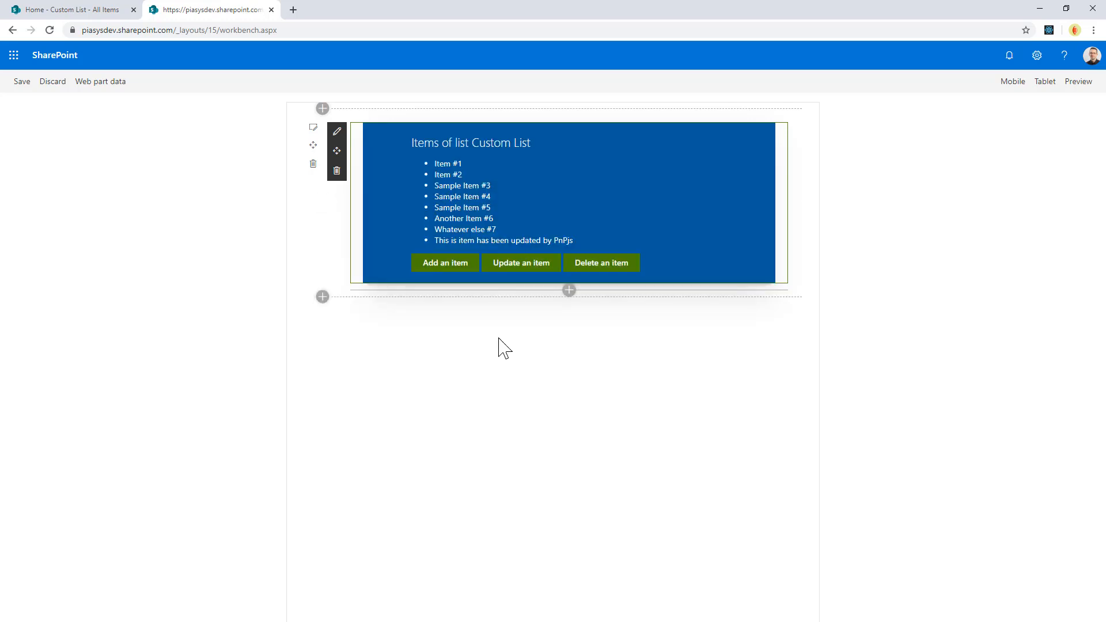
click(600, 263)
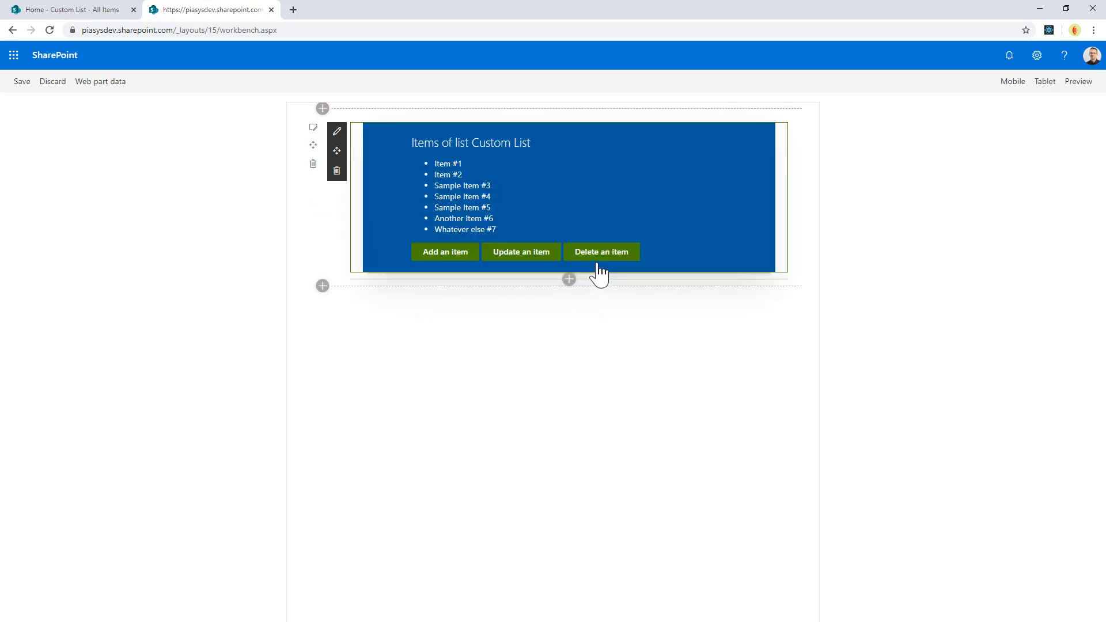
mouse_move(604, 272)
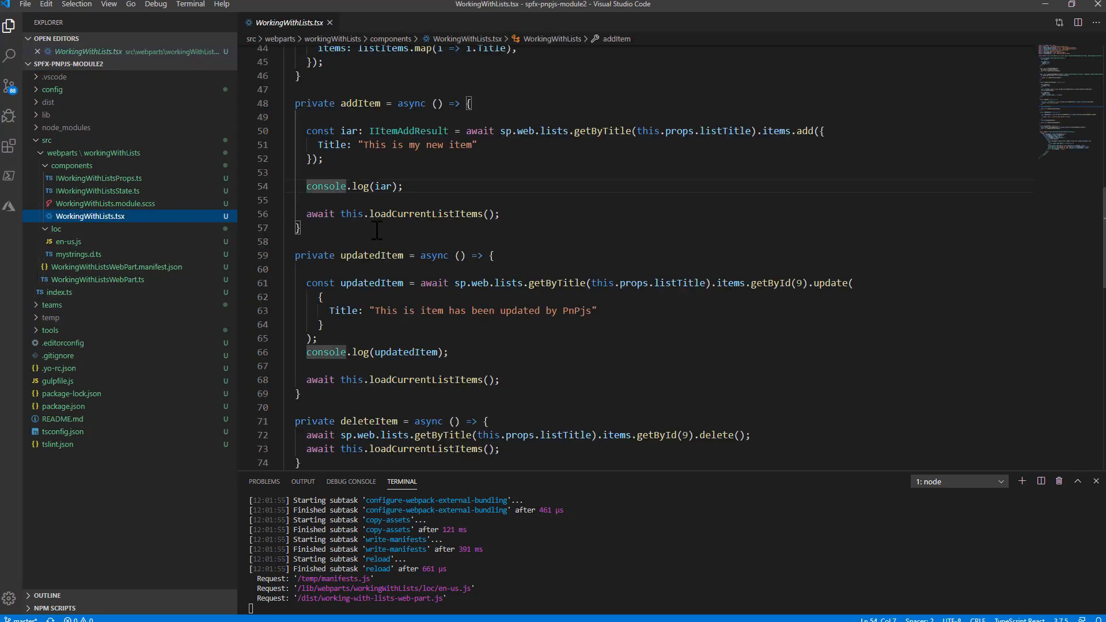
scroll(down, 3)
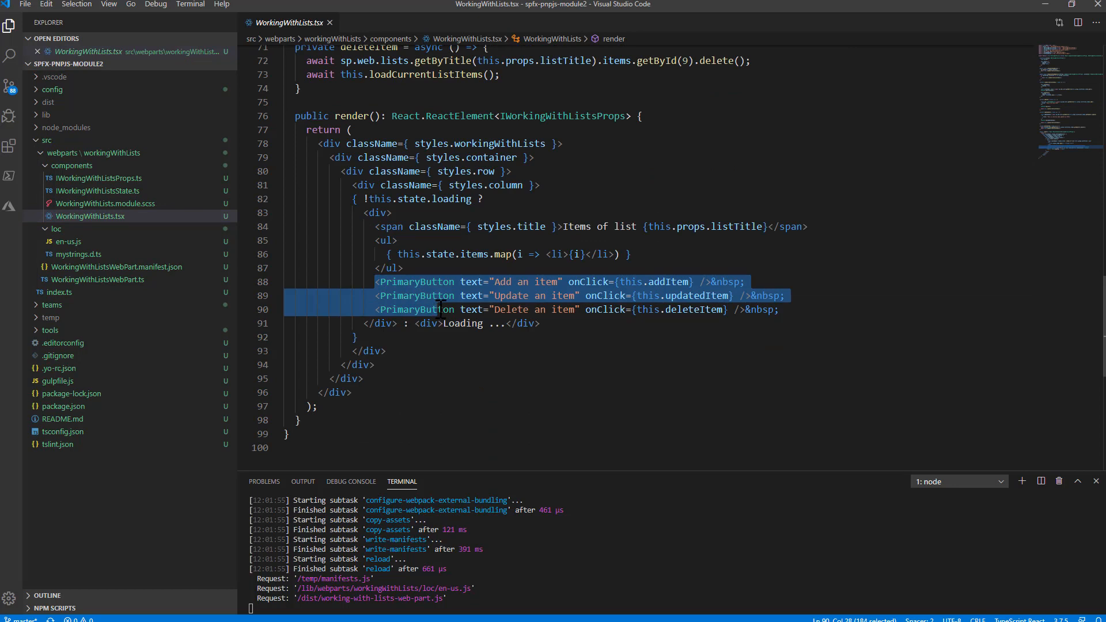
mouse_move(474, 373)
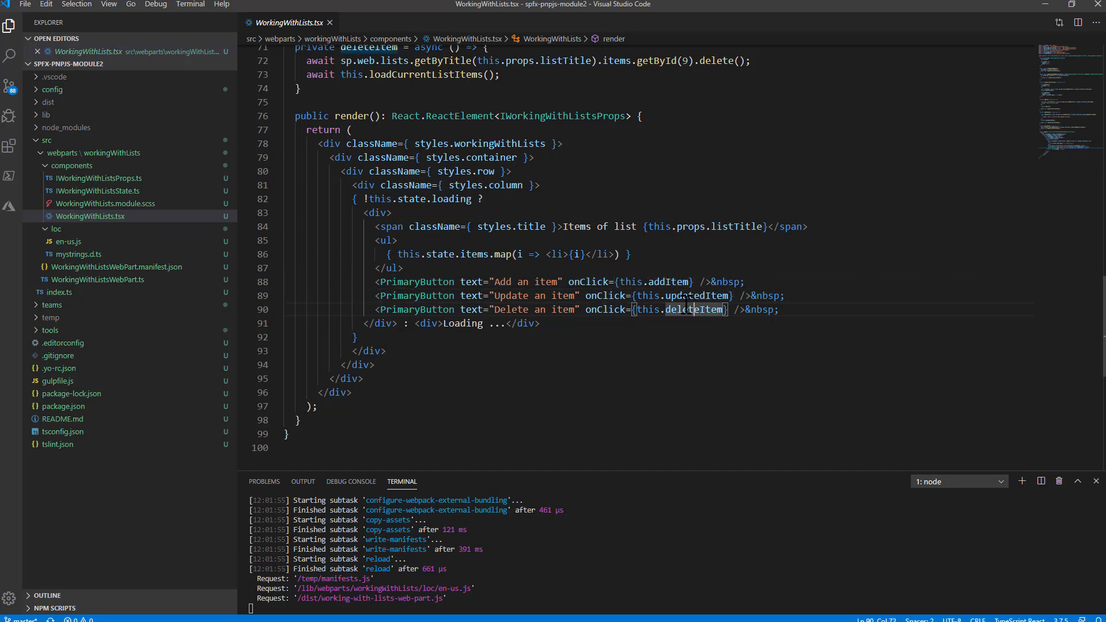
mouse_move(607, 282)
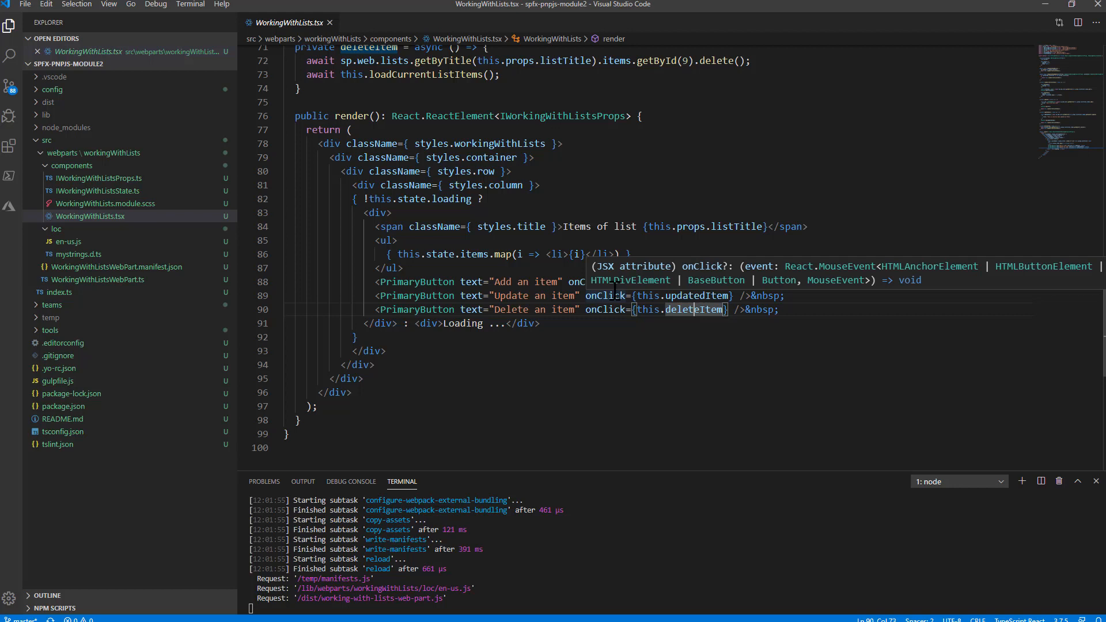
scroll(up, 3)
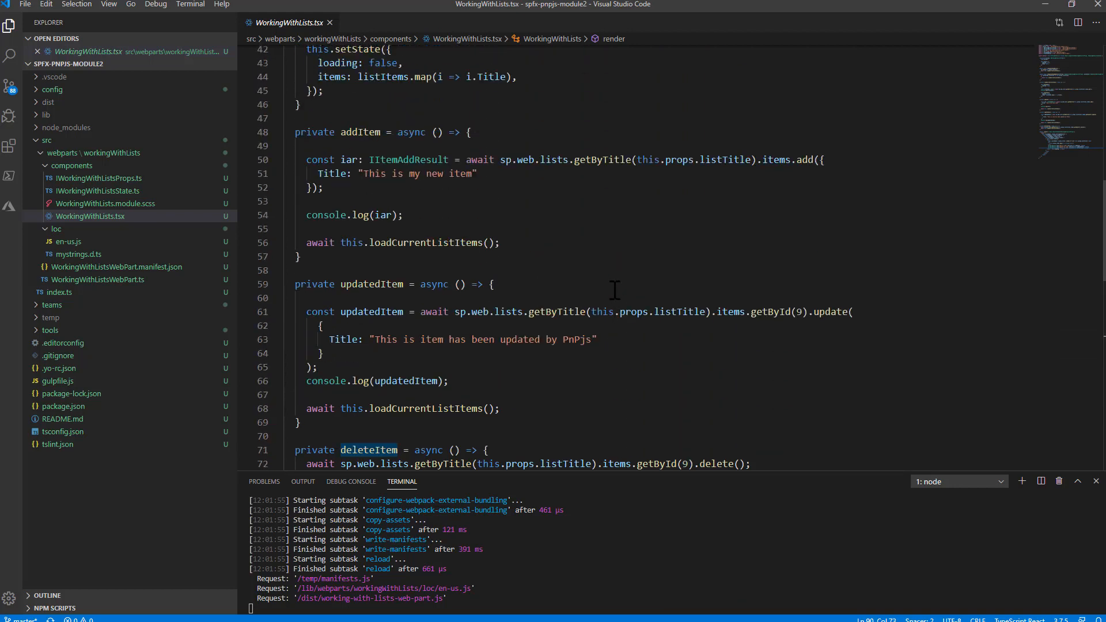
double_click(358, 189)
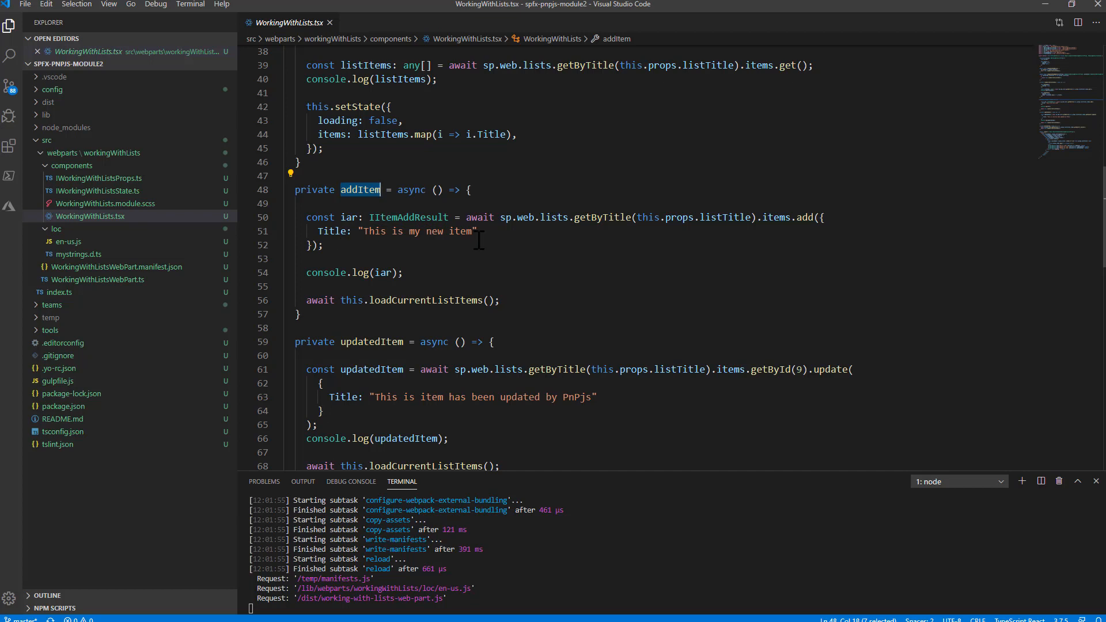
mouse_move(701, 218)
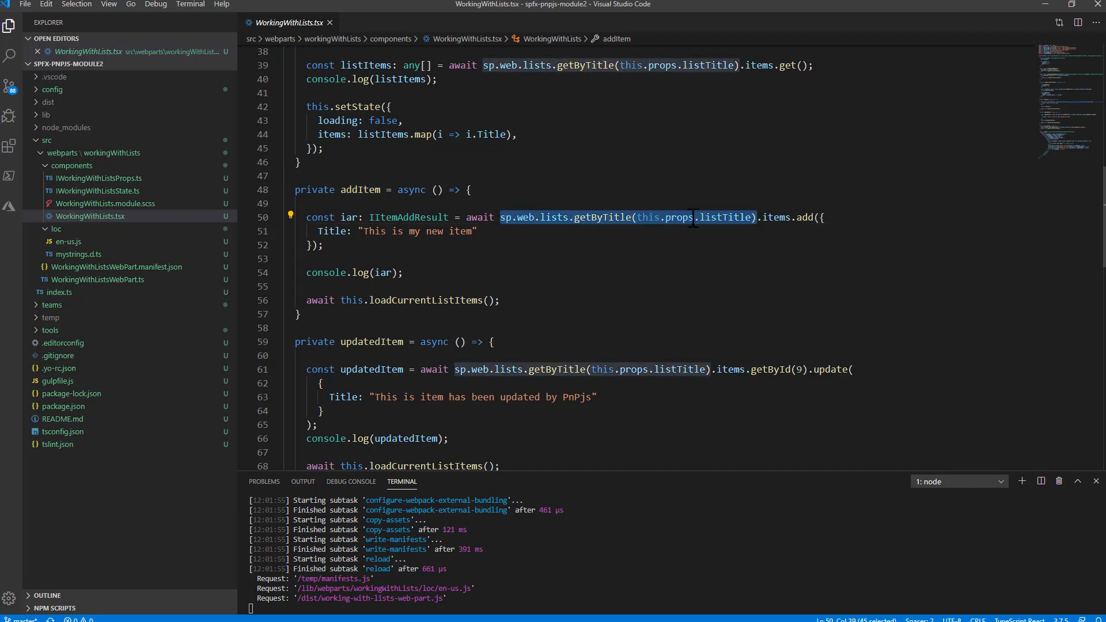
click(801, 217)
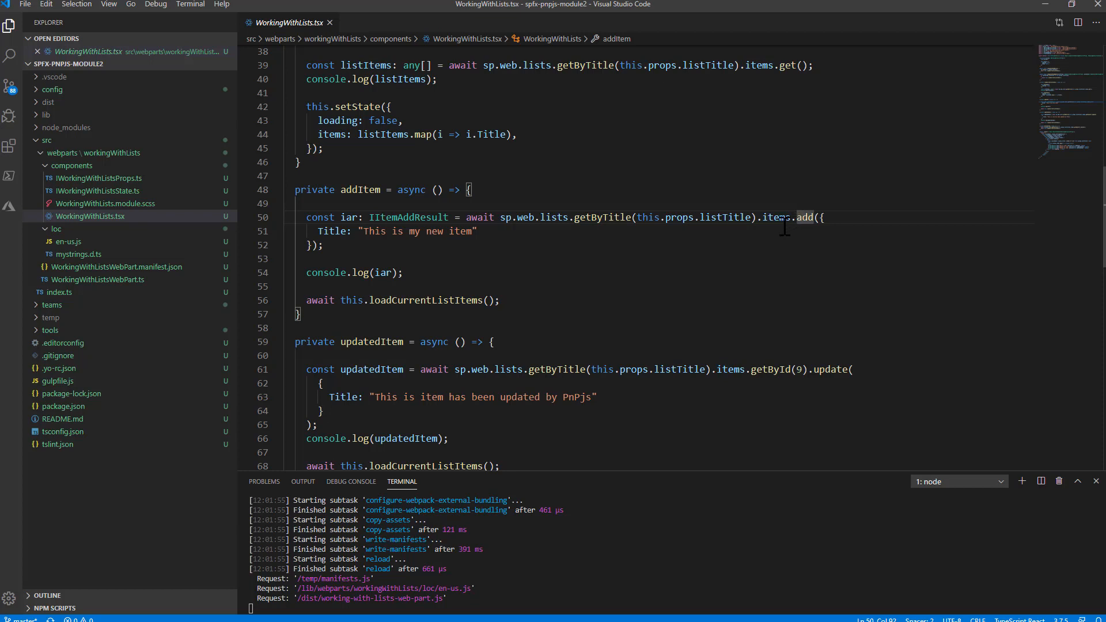
mouse_move(804, 217)
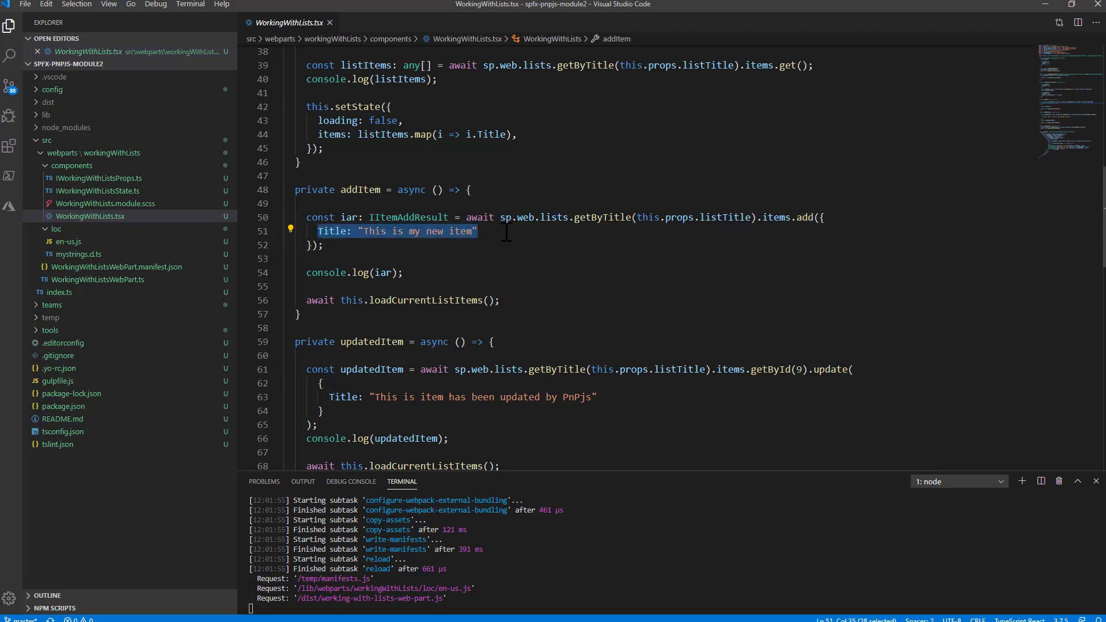
mouse_move(339, 242)
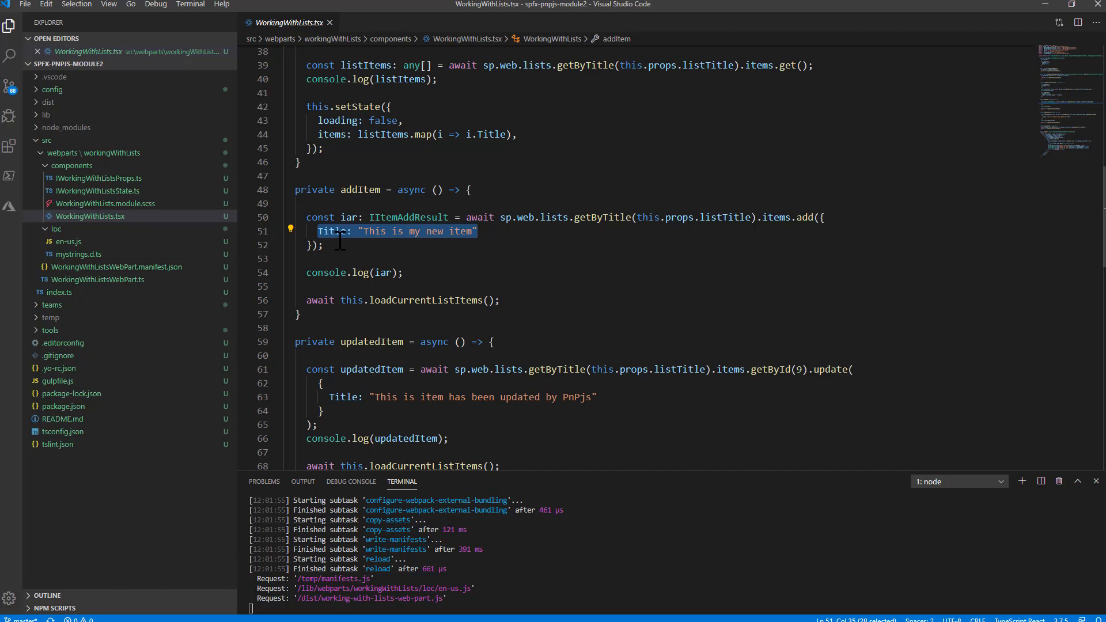
mouse_move(373, 236)
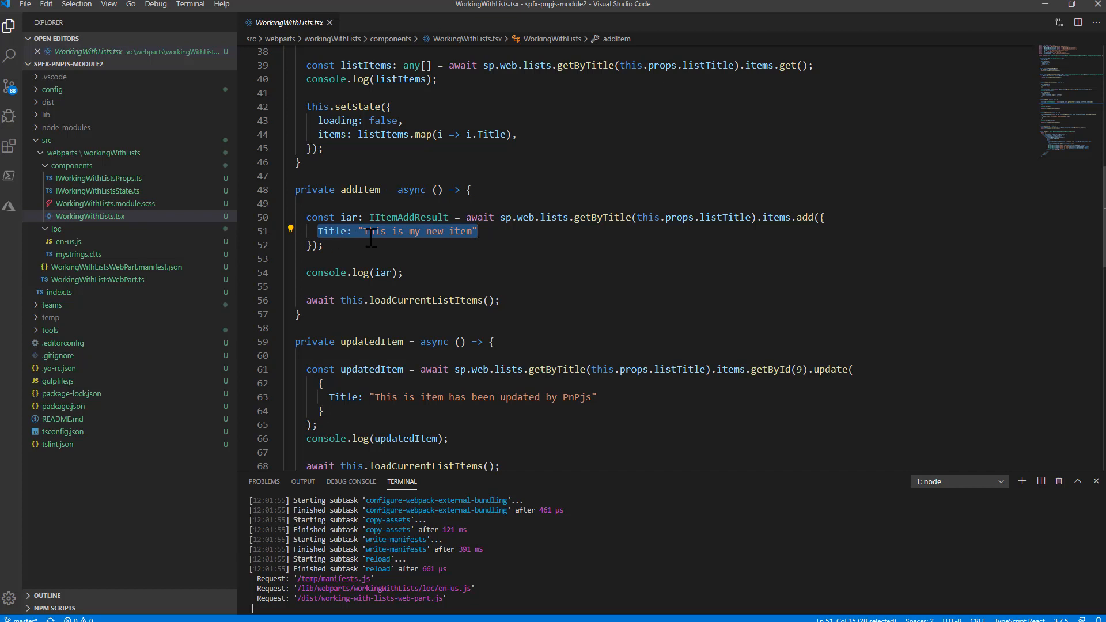
mouse_move(384, 217)
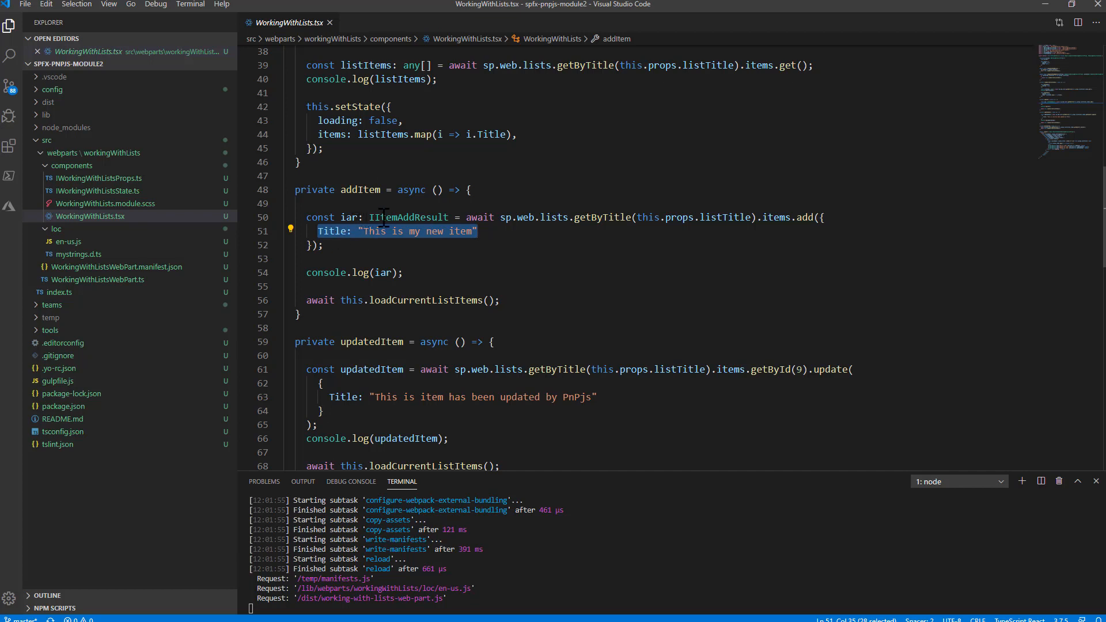
mouse_move(408, 217)
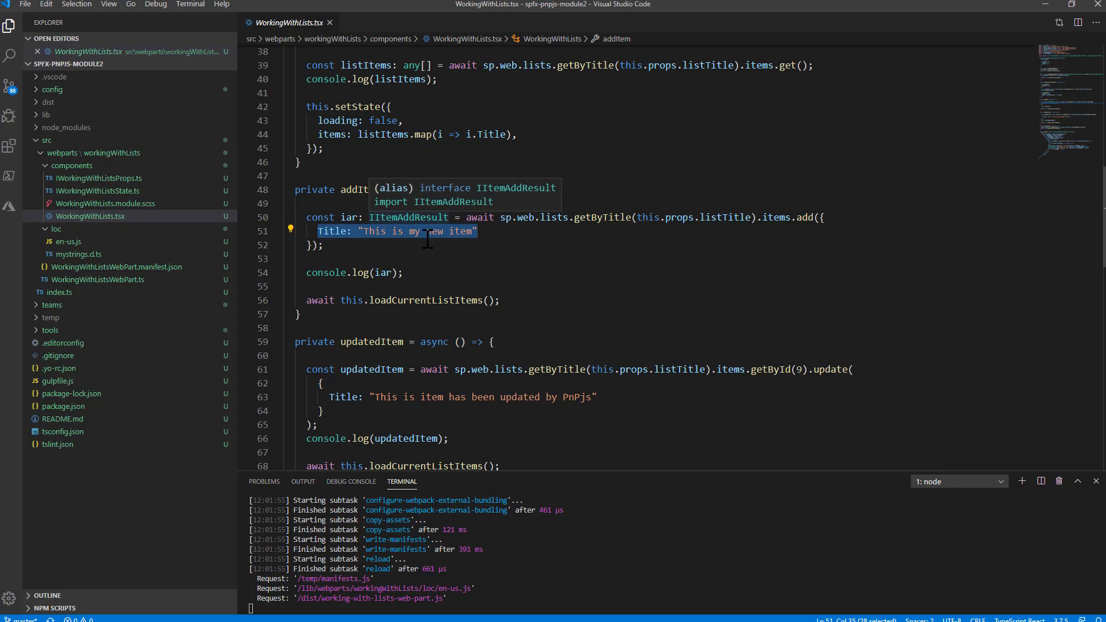
mouse_move(383, 255)
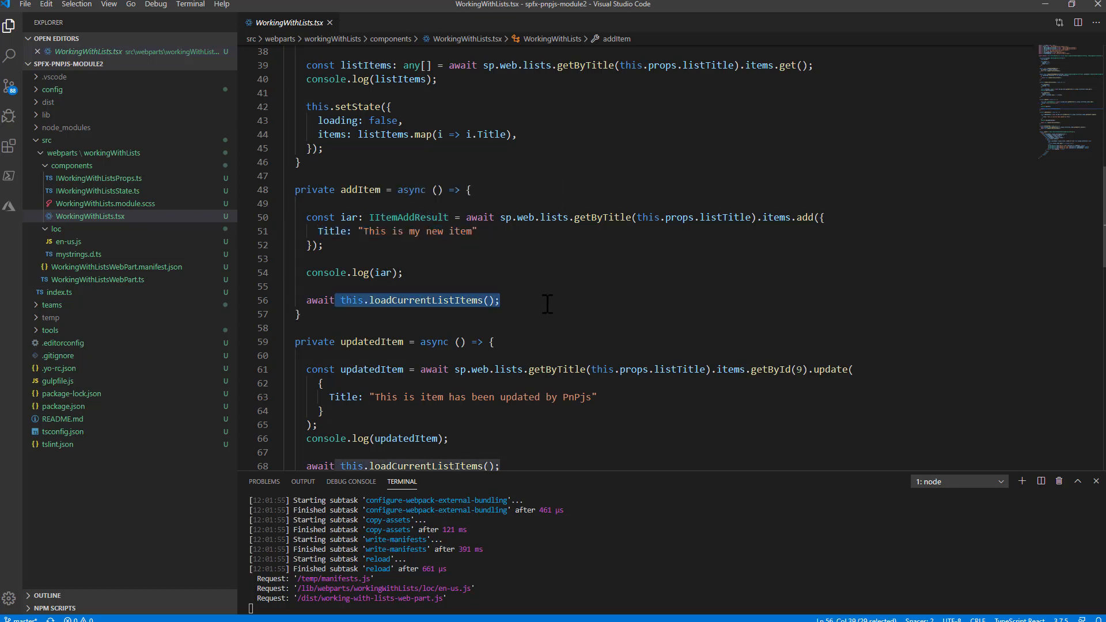
scroll(down, 3)
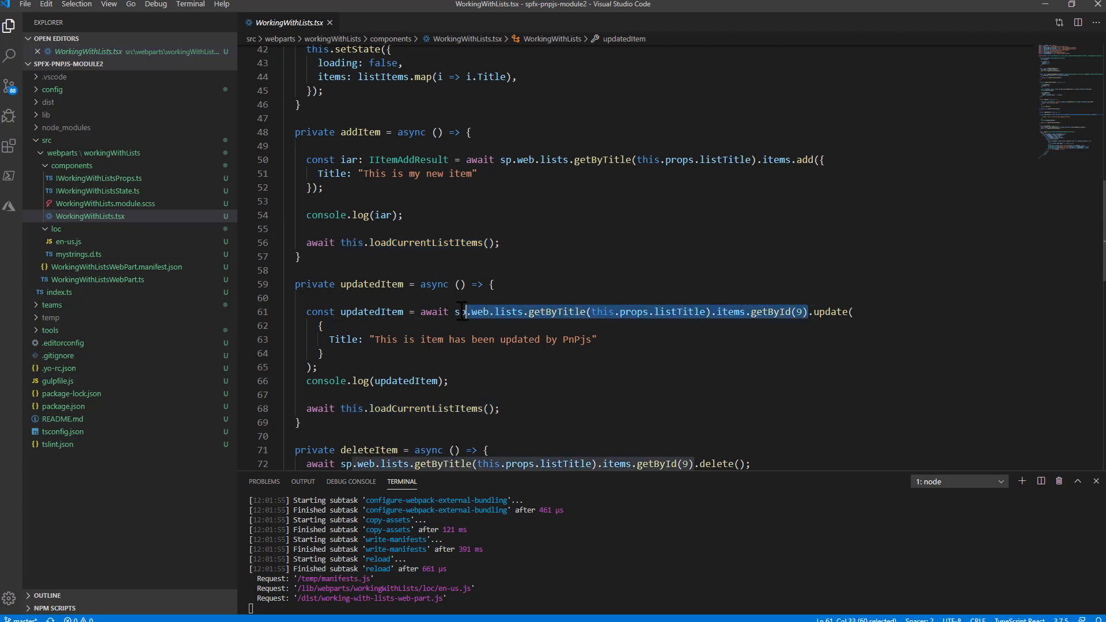
double_click(830, 312)
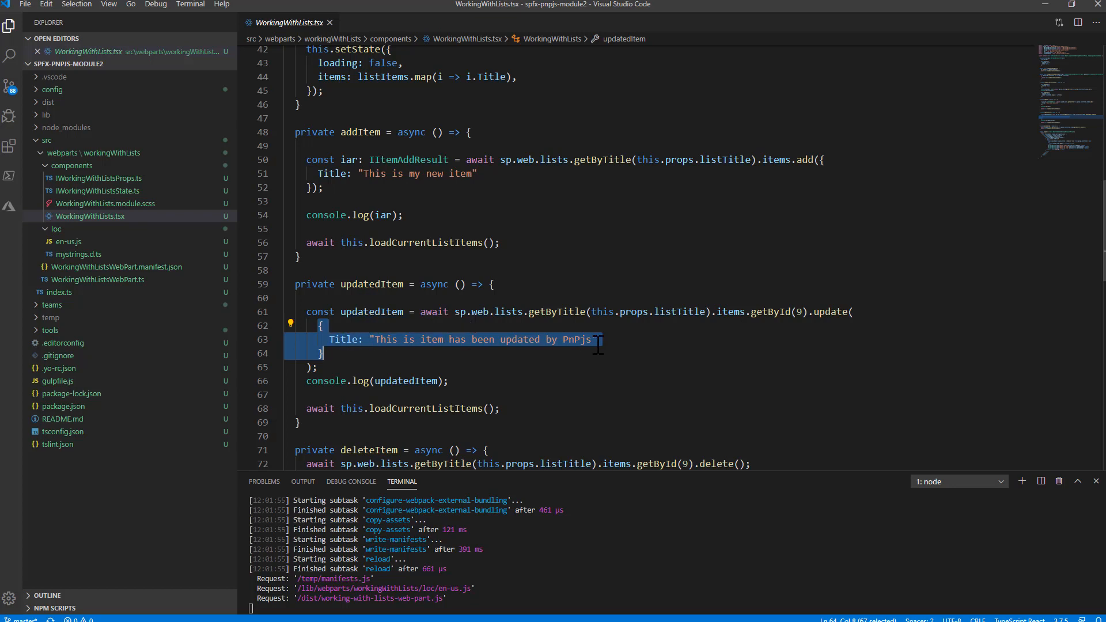
scroll(up, 3)
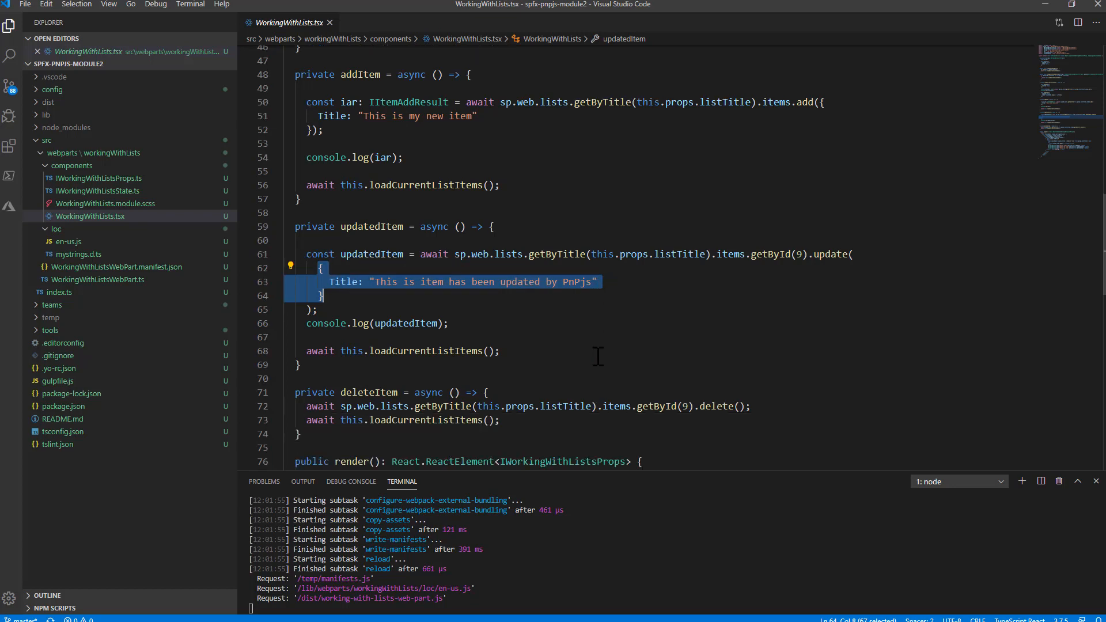
scroll(down, 3)
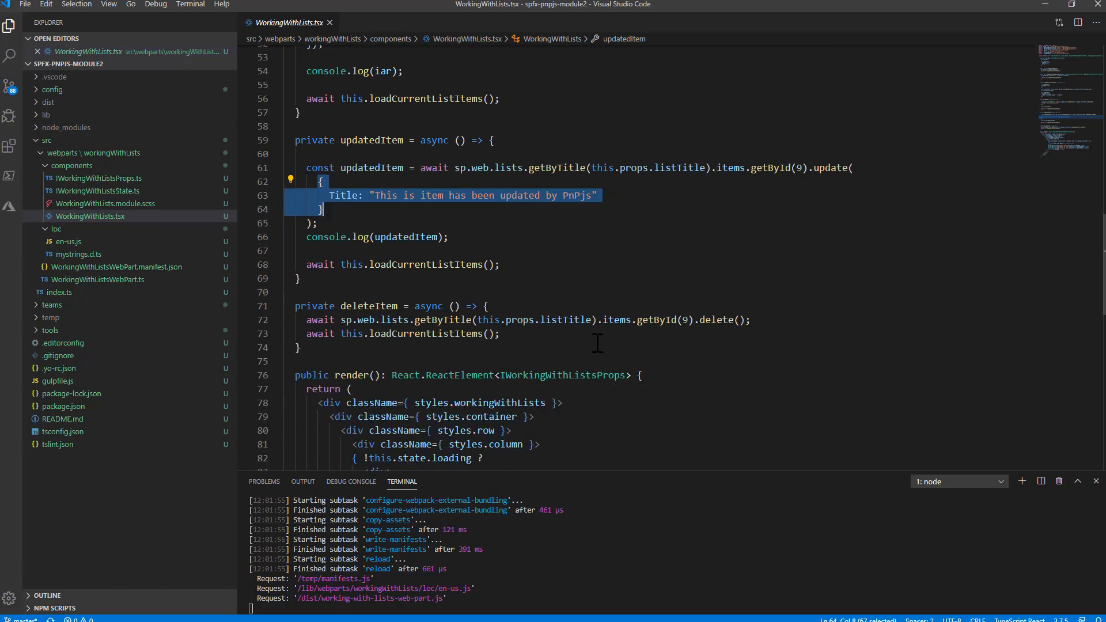